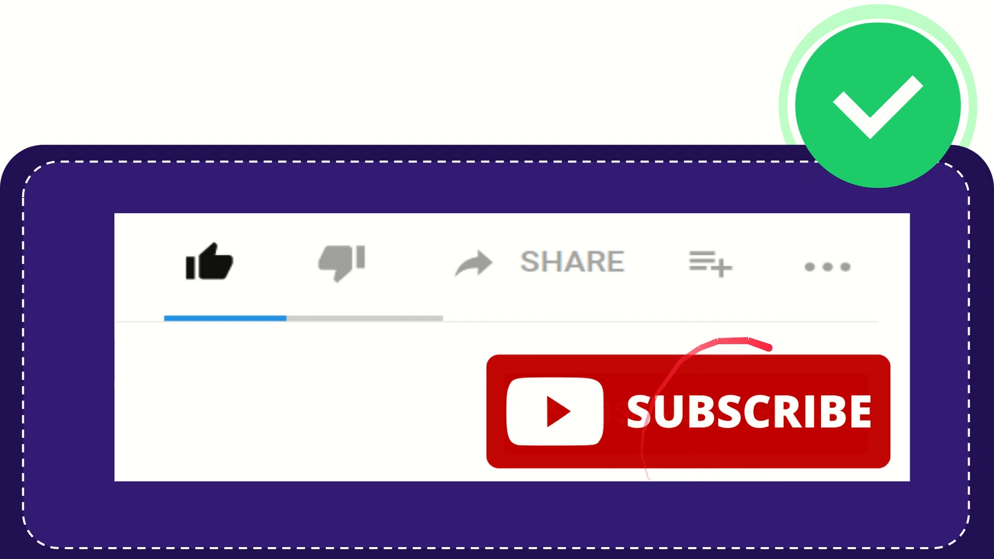
- Play the animation until the red scribble moves from Subscribe to circle the dislike icon
click(209, 260)
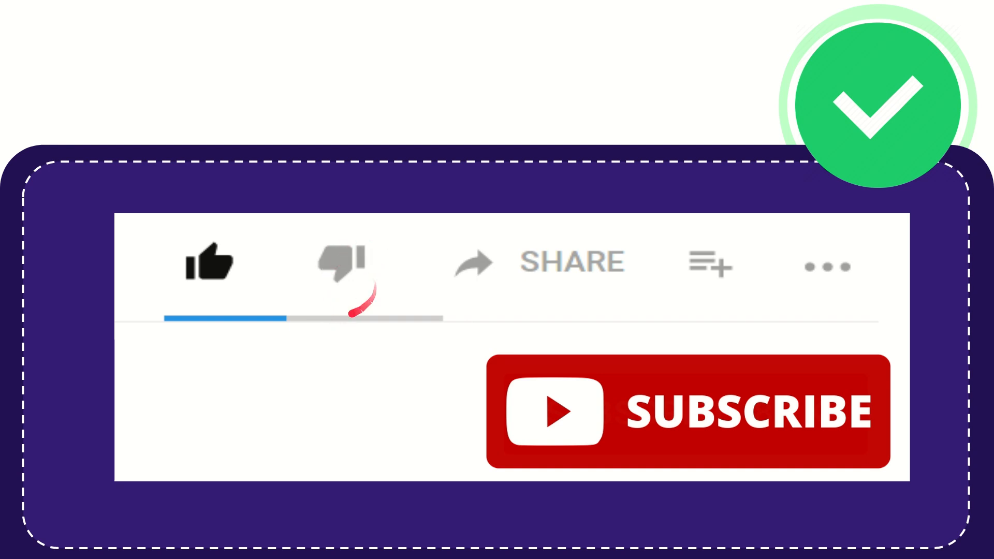
click(341, 263)
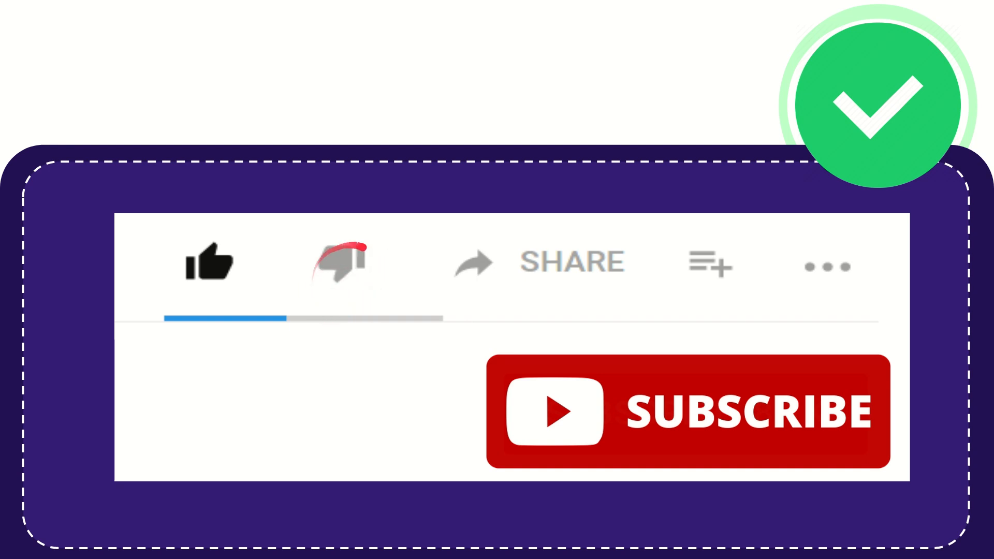